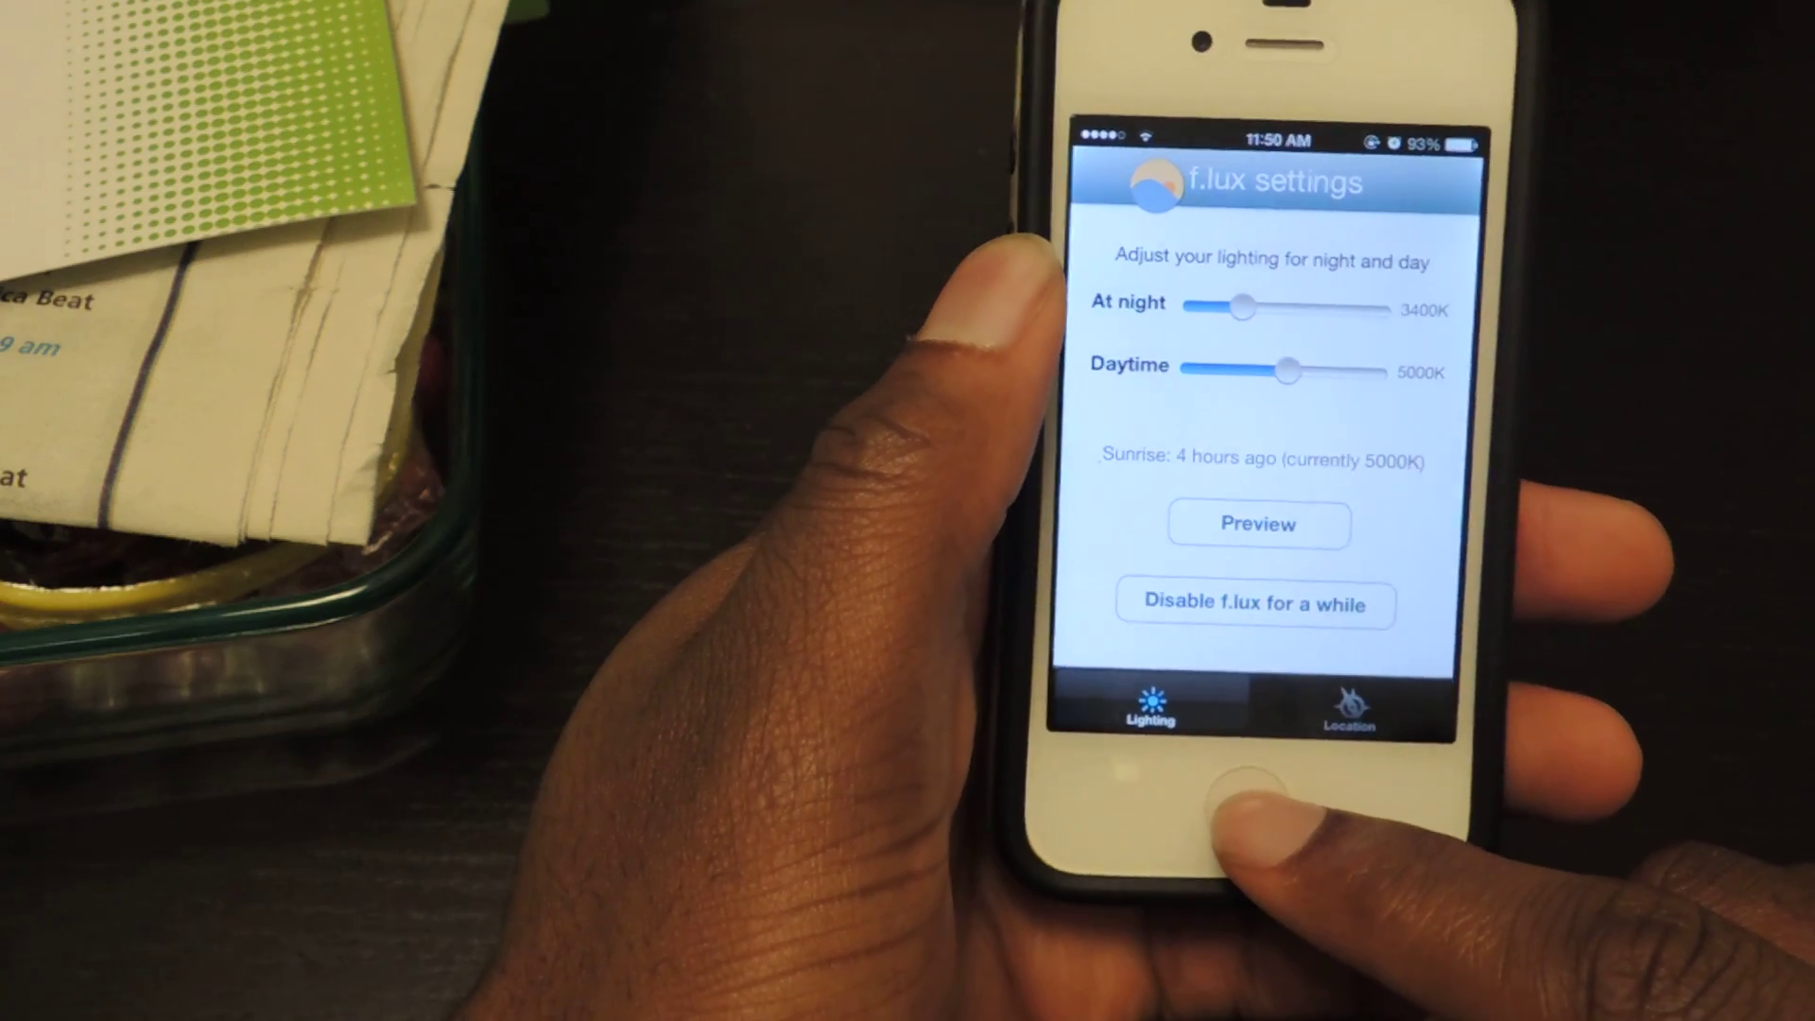
# - Leave the f.lux settings and go back to the home screen
pyautogui.click(1243, 788)
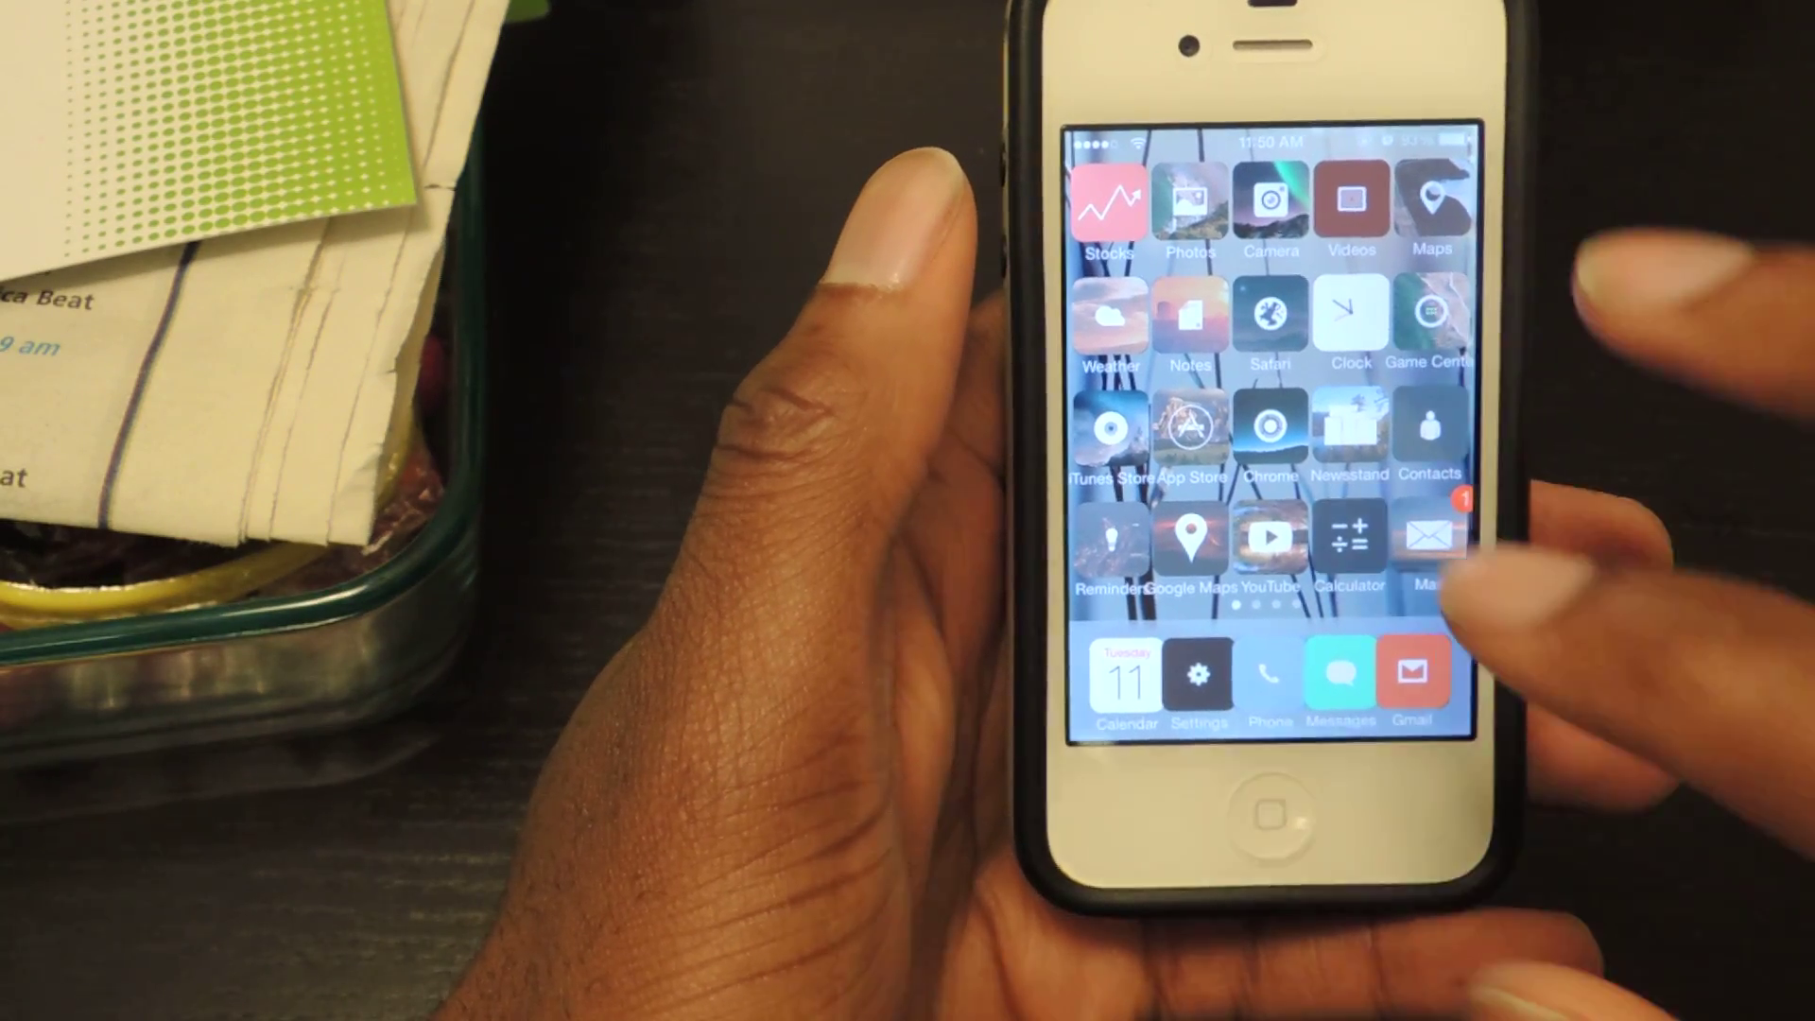
# - Open Cydia and select the FullscreenPreviews package from the search results
pyautogui.click(1413, 671)
pyautogui.write('Fullscreenpre')
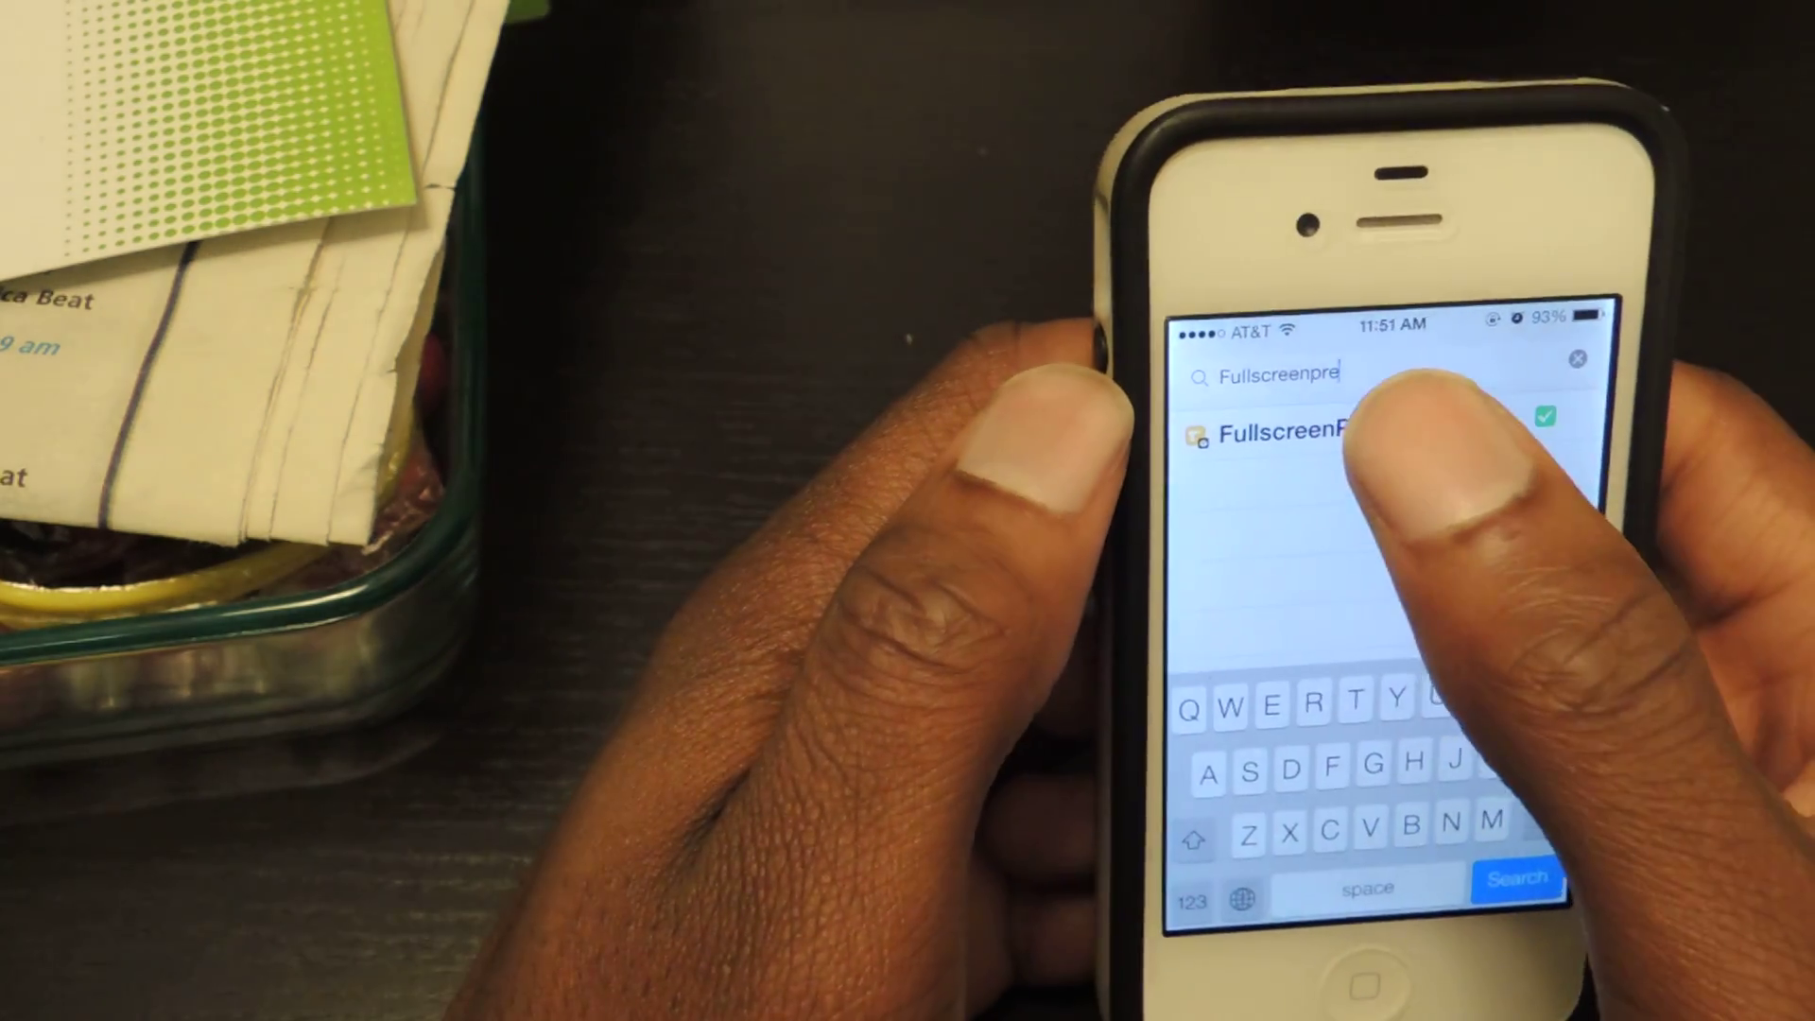
pyautogui.click(1279, 429)
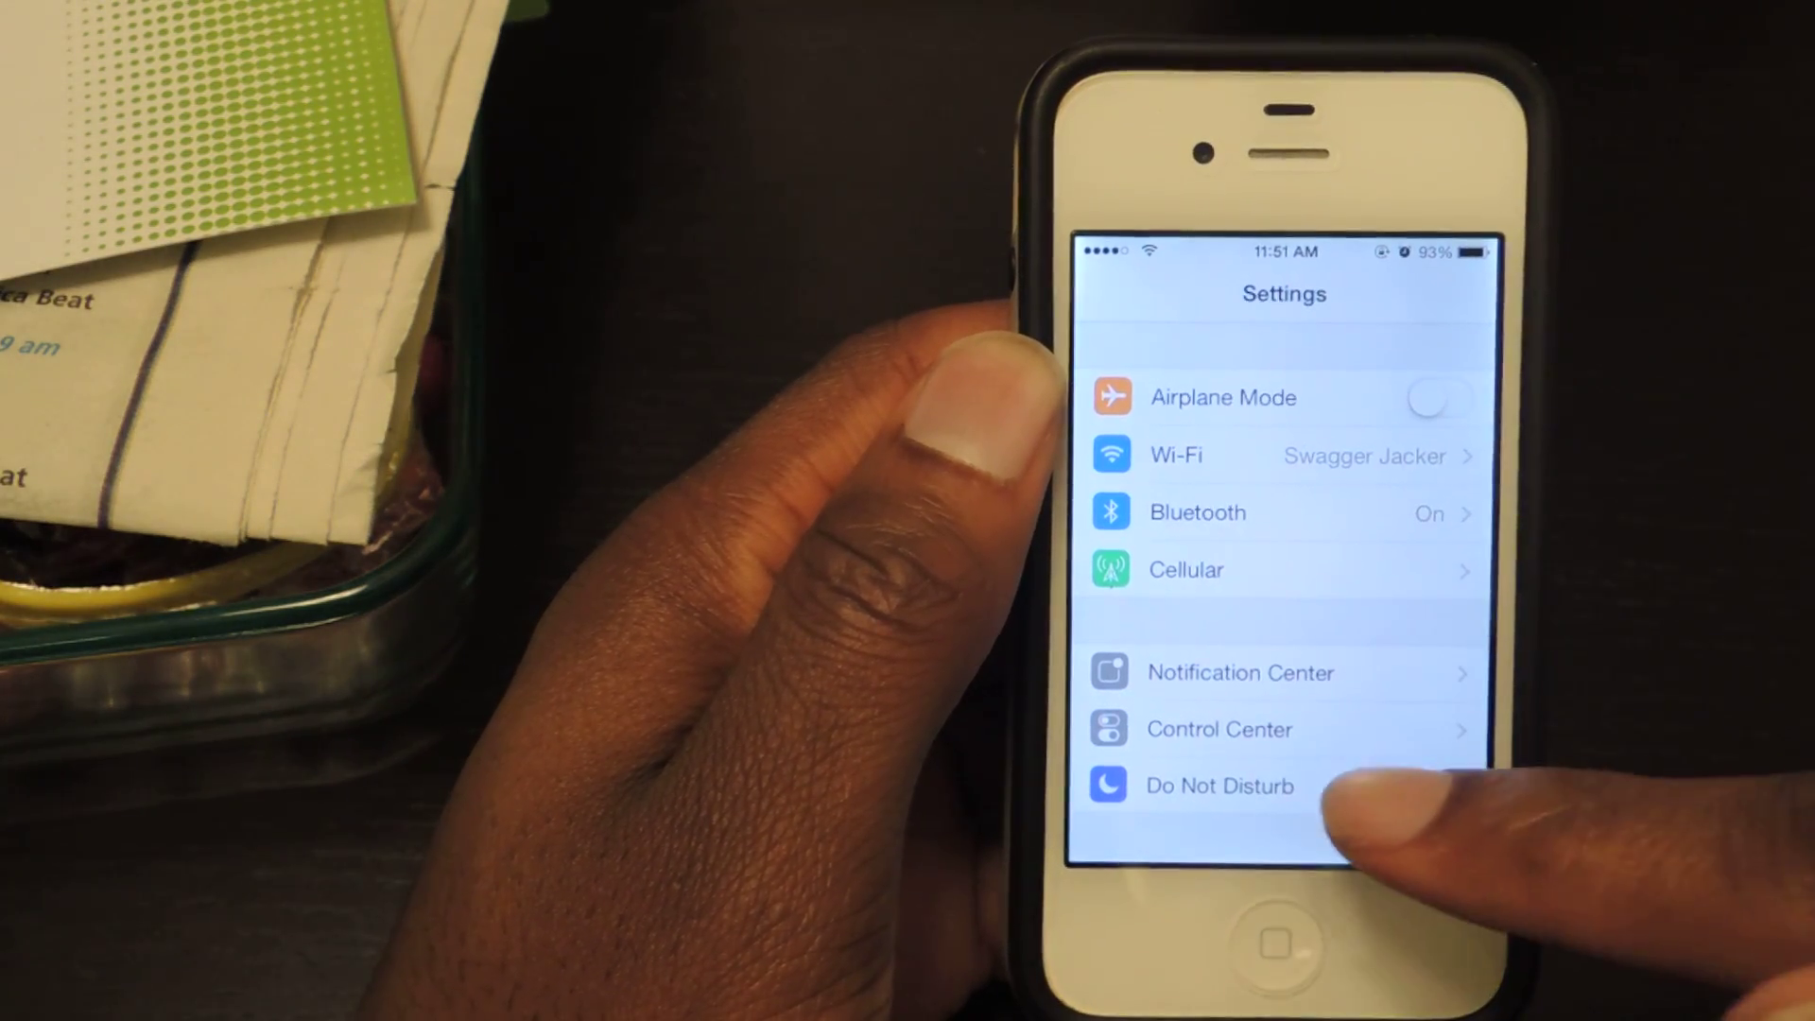
# - Scroll Settings to FullscreenPreviews, open its page and flip the tweak's switch
pyautogui.scroll(-3)
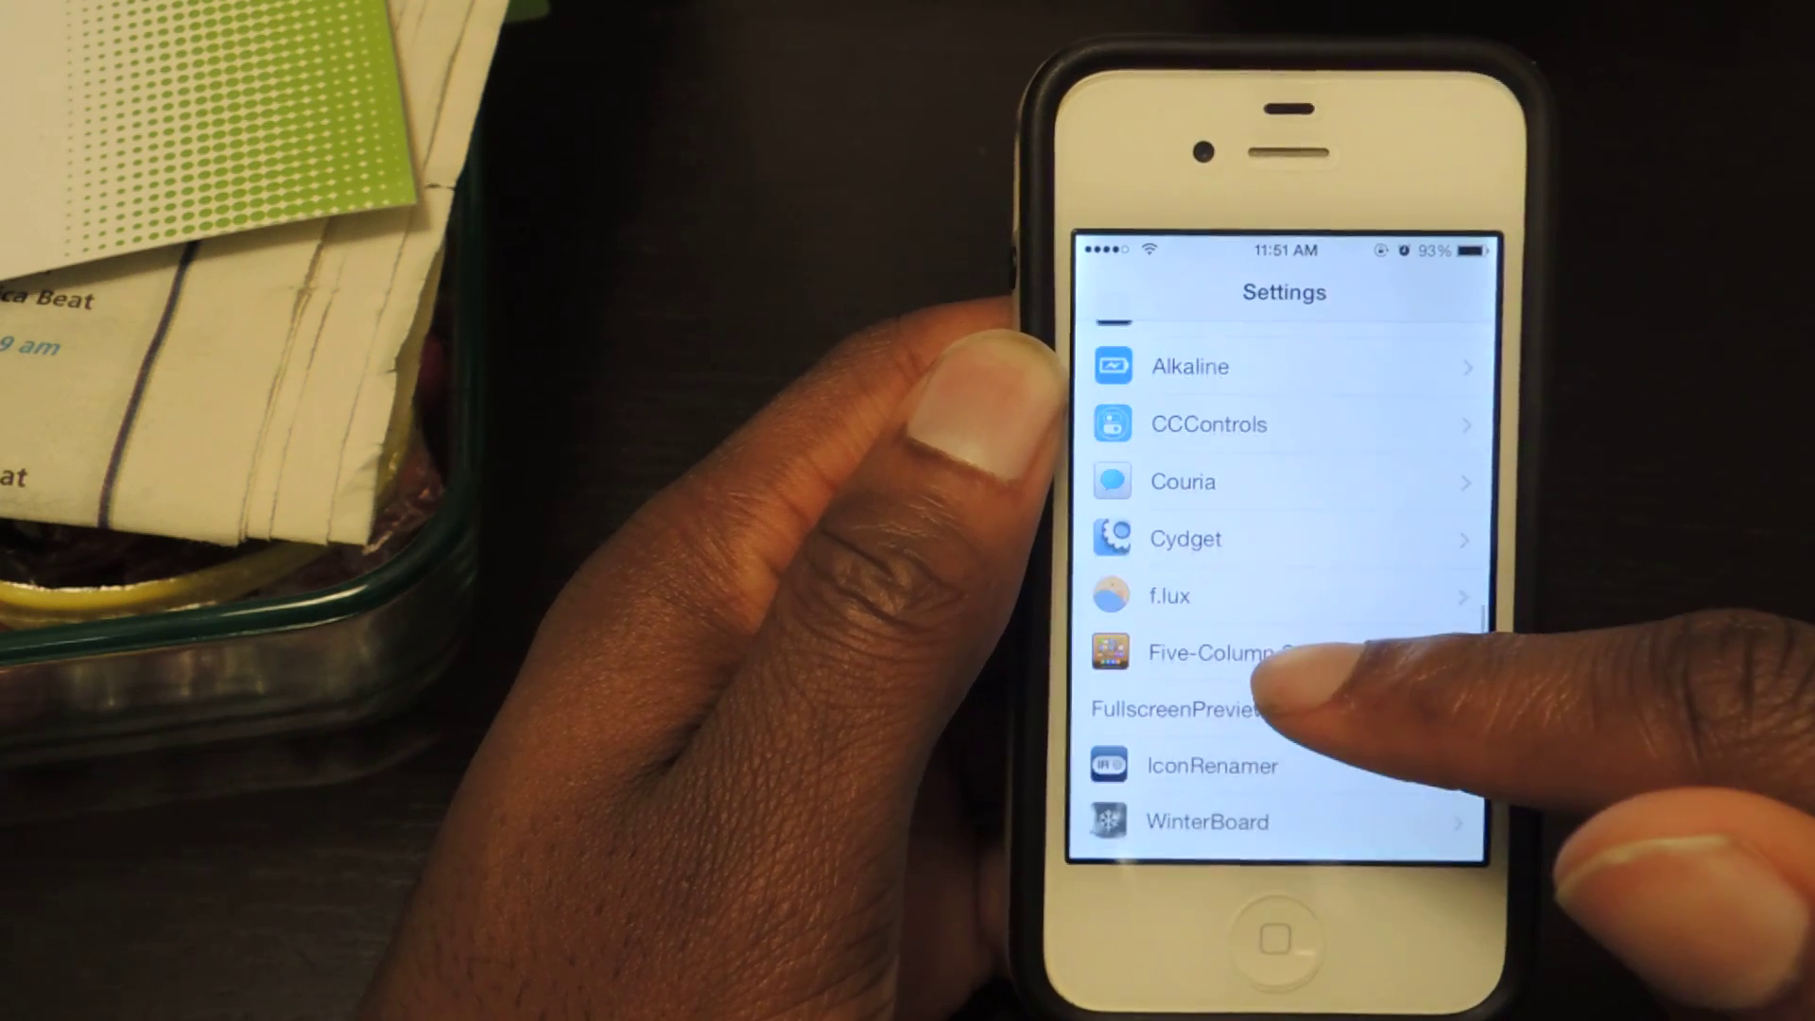
pyautogui.scroll(-3)
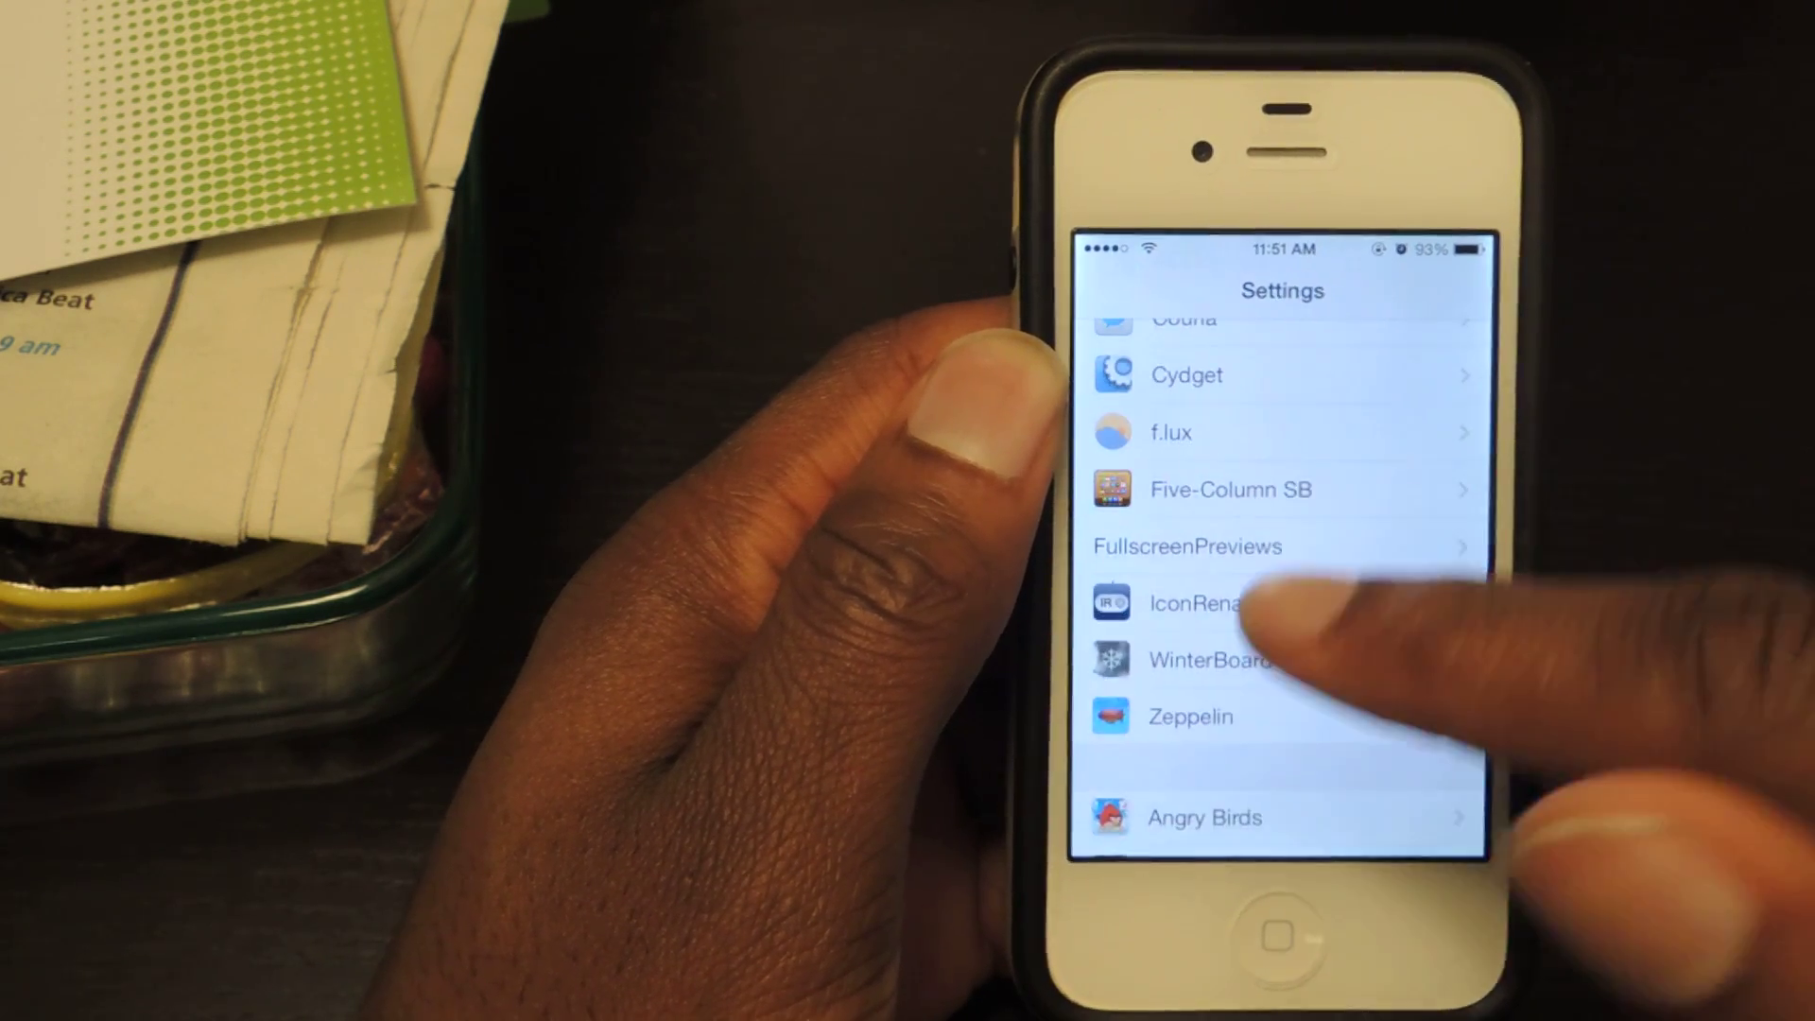
pyautogui.click(1186, 545)
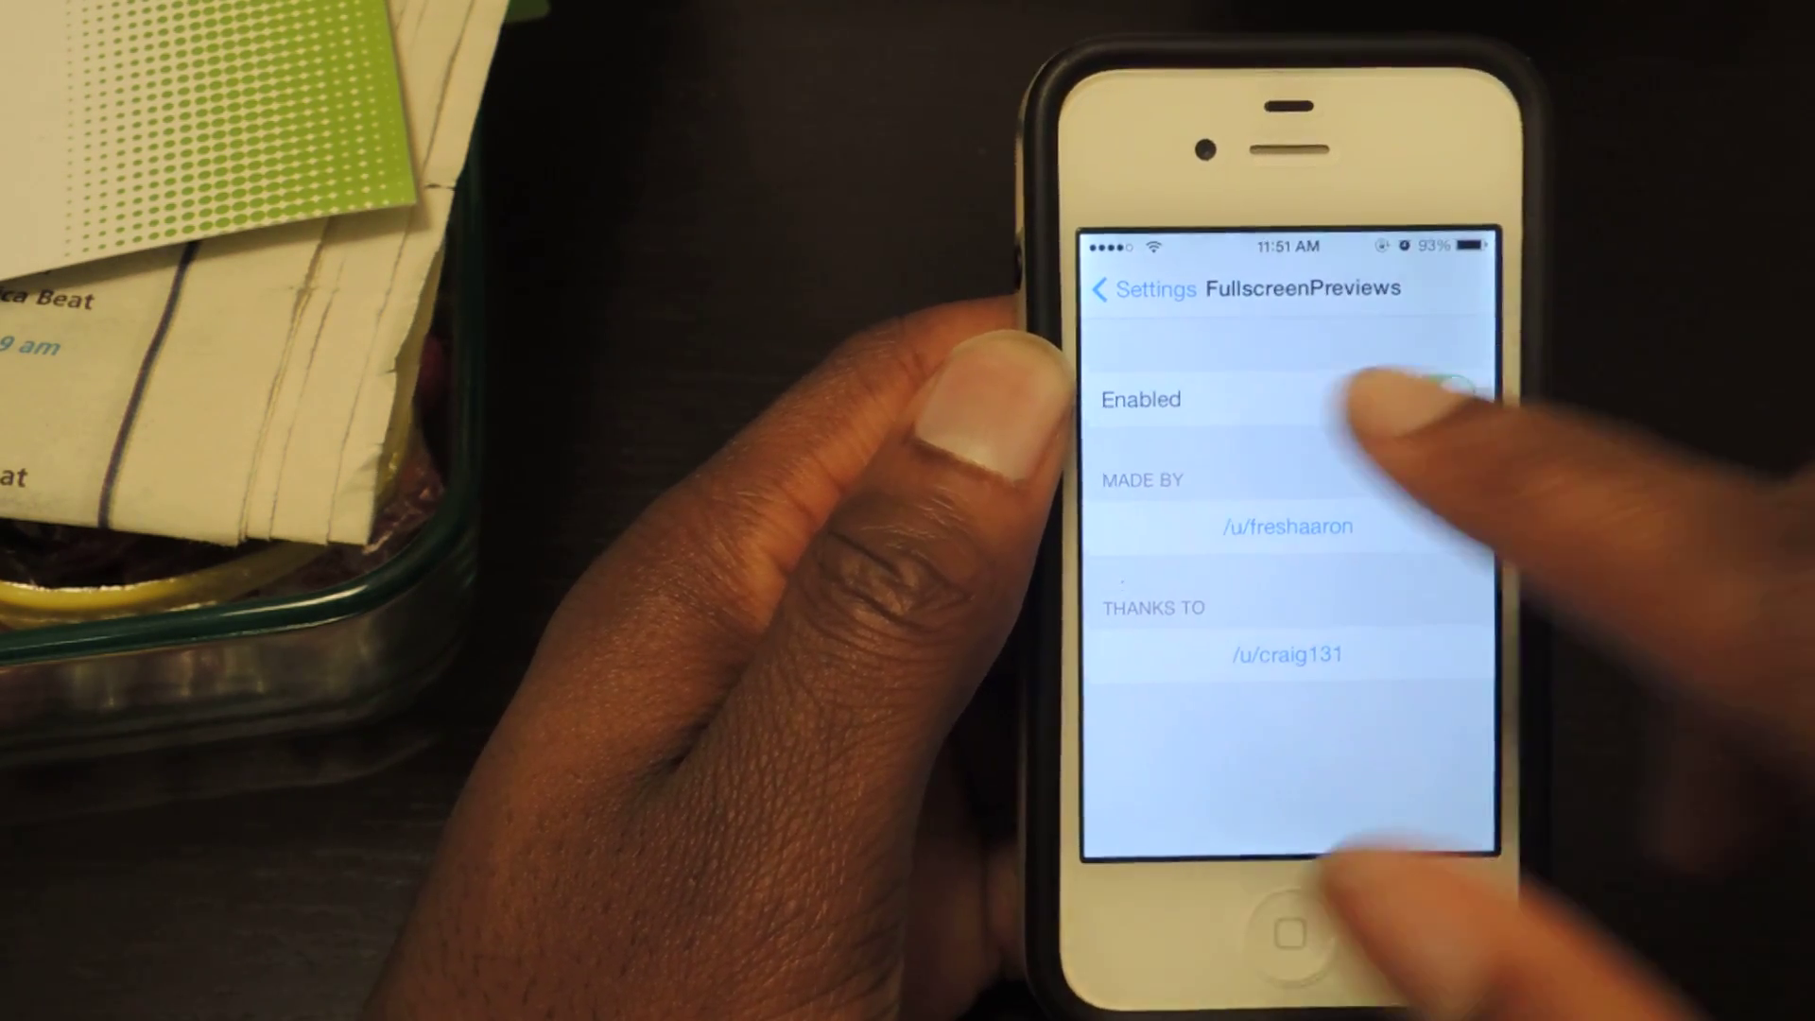
pyautogui.click(1440, 398)
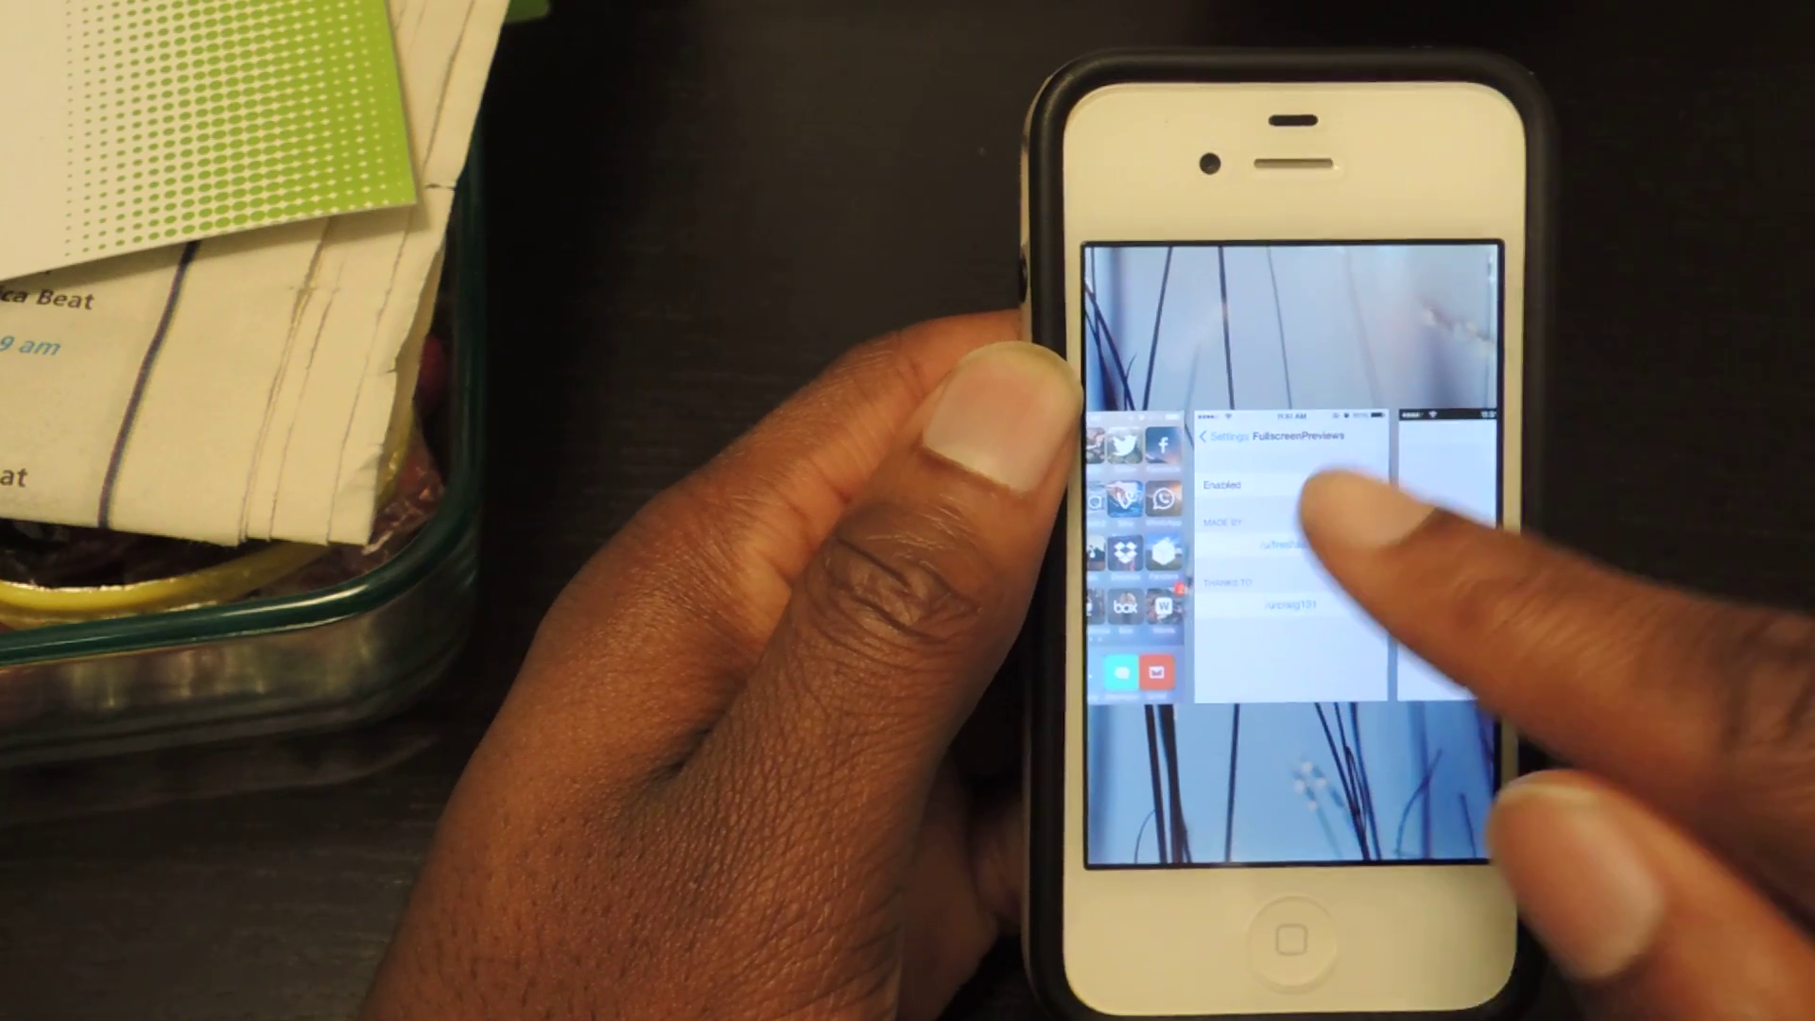
# - Return from the app switcher to FullscreenPreviews settings and turn Enabled on
pyautogui.click(1290, 556)
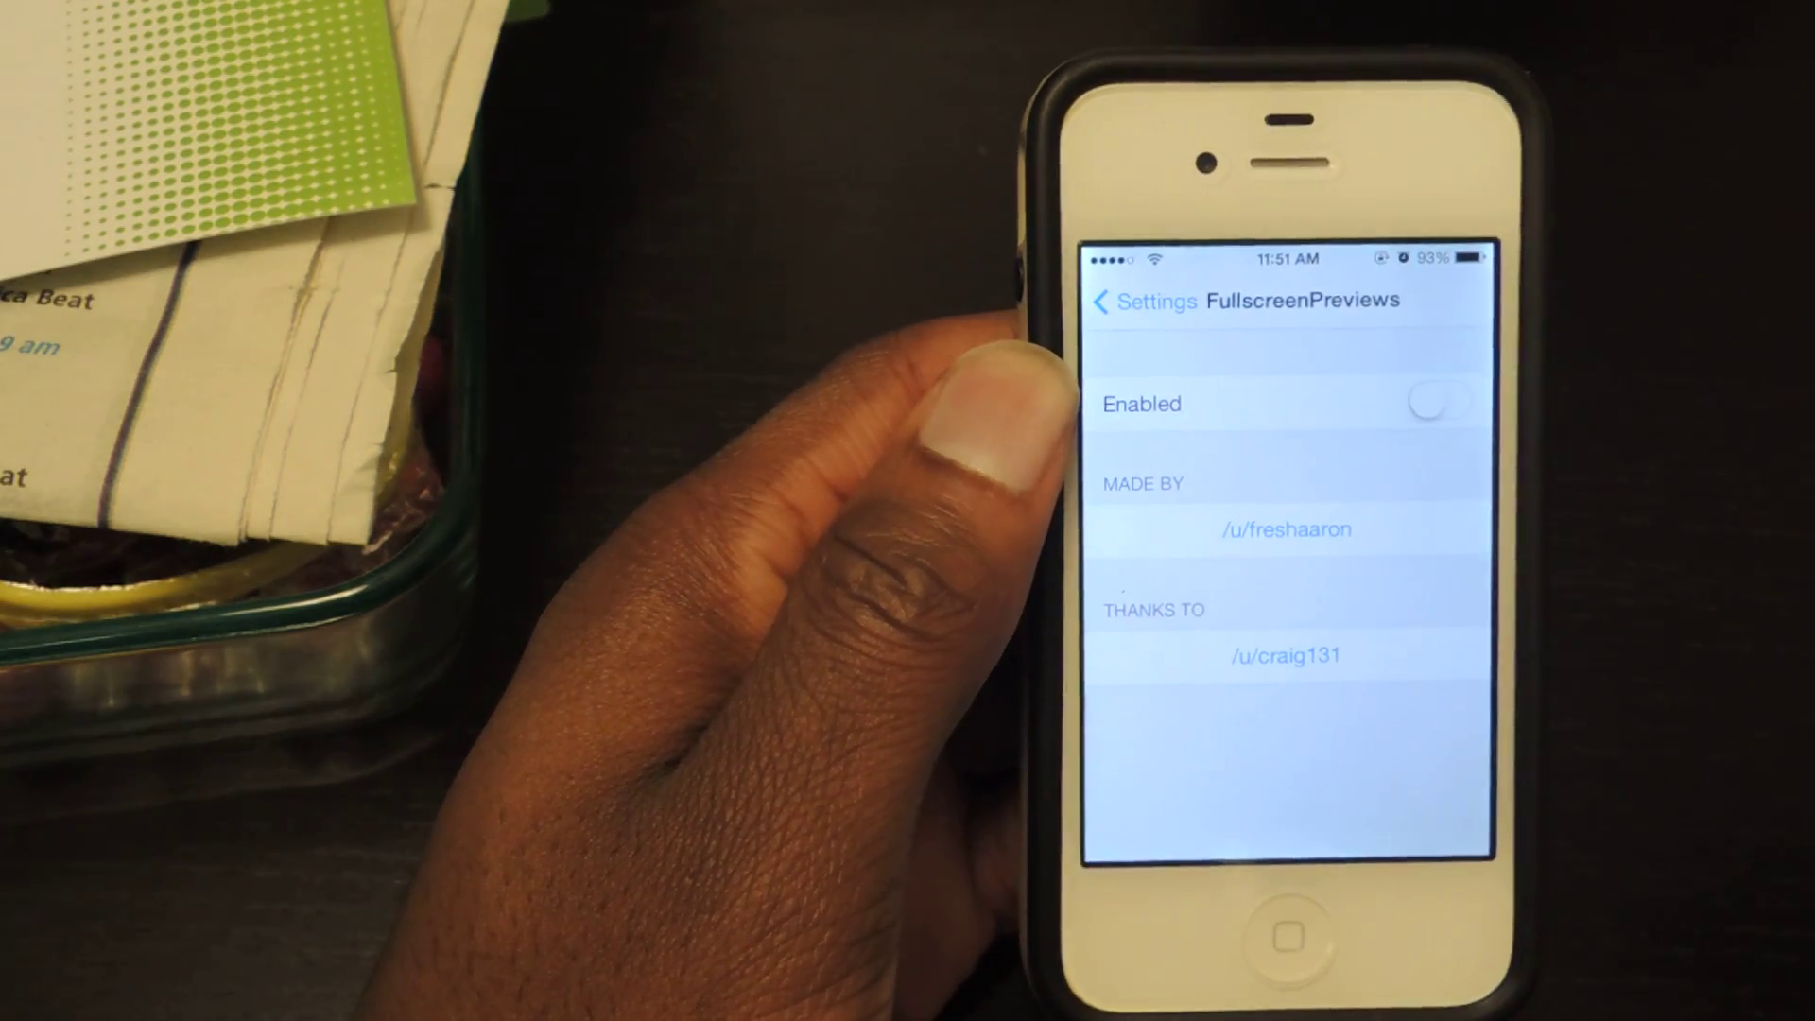
pyautogui.click(1440, 402)
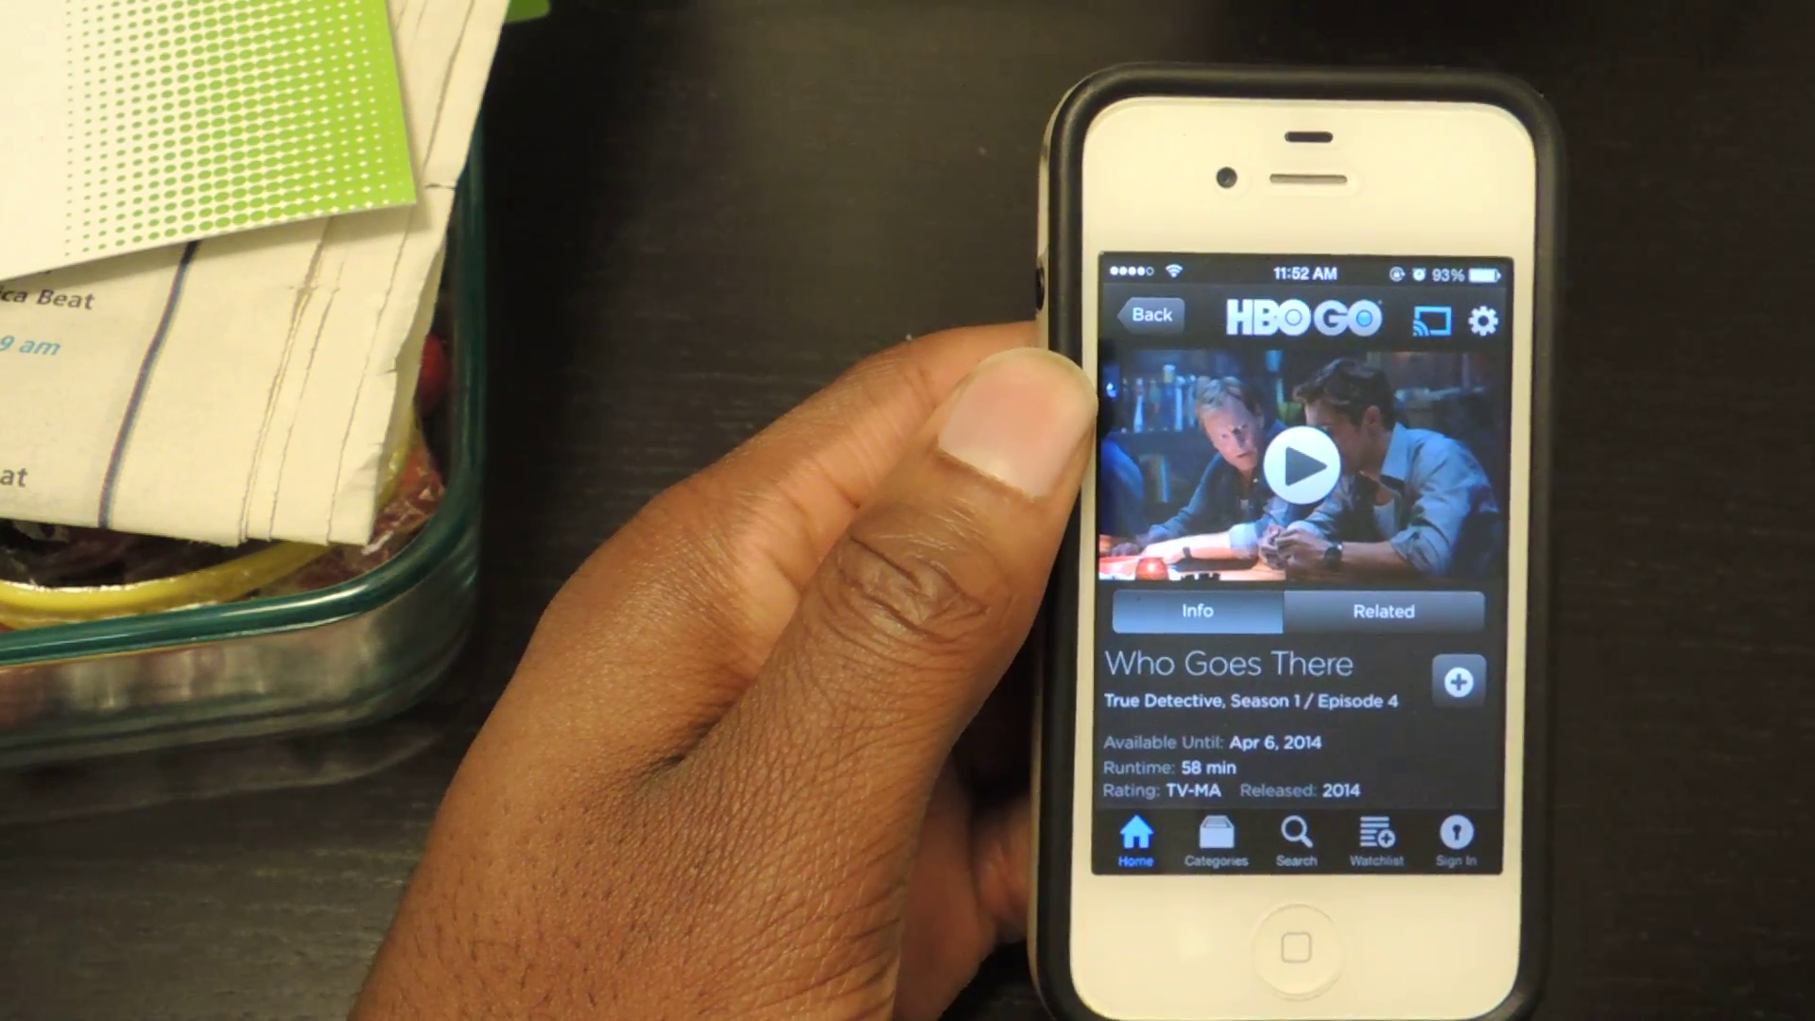
# - View the Info page for True Detective S1E4 'Who Goes There' in HBO GO
pyautogui.click(1459, 681)
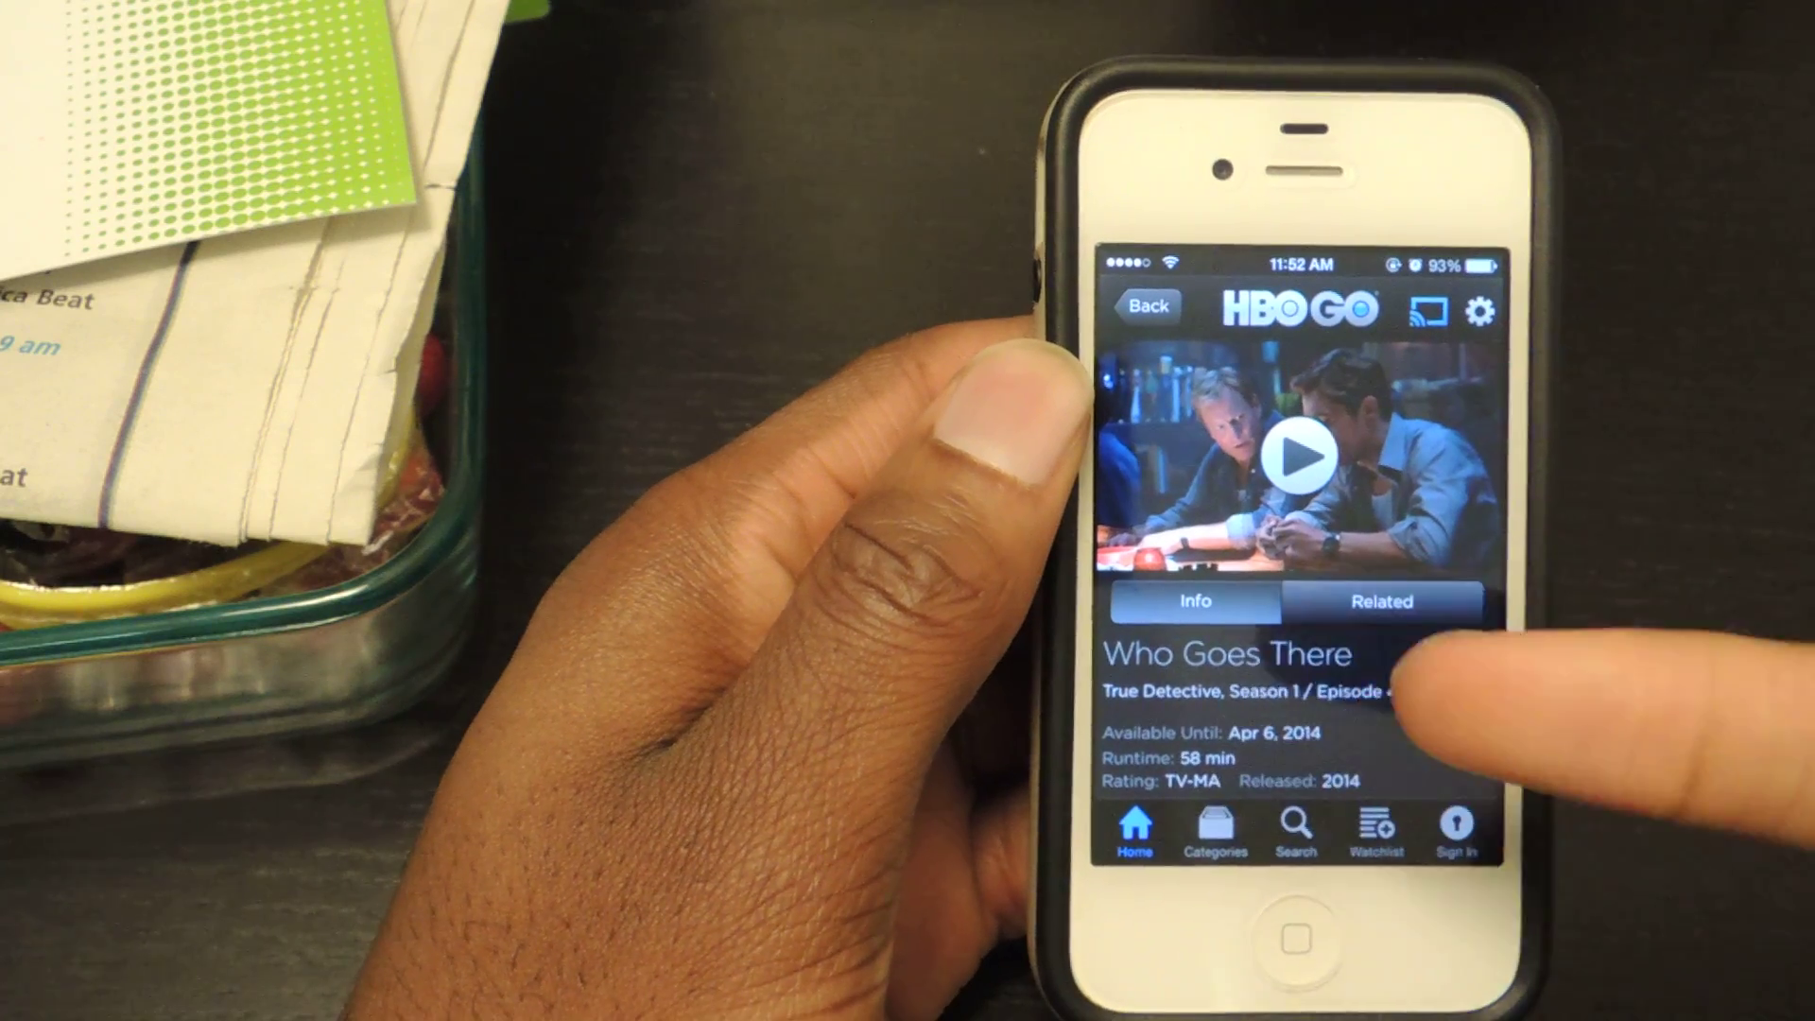